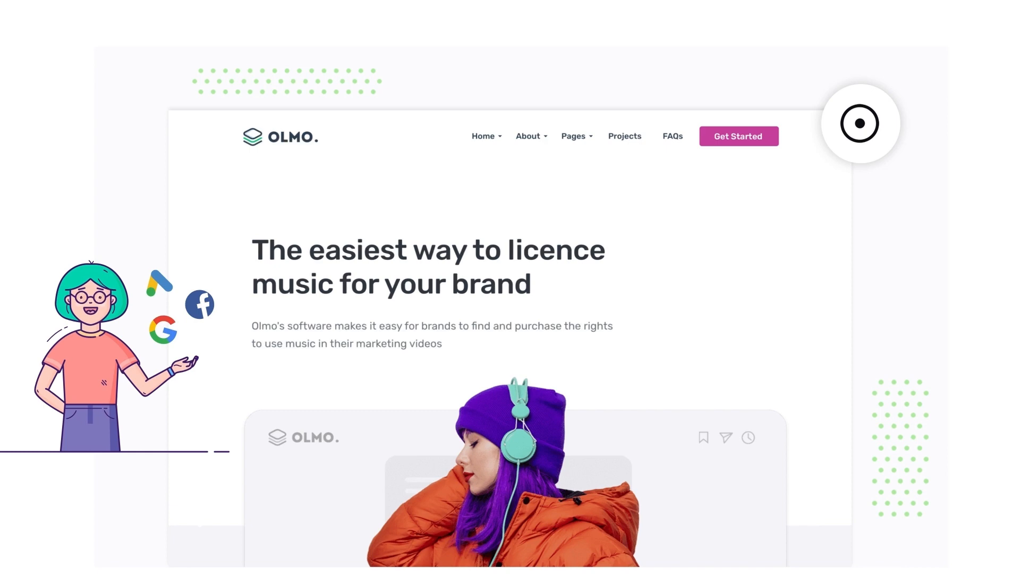
- Save the Attributer tracking script in the Webflow site's head code, then reach Jotform's forms list
{"action": "left_click", "coordinate": [860, 124]}
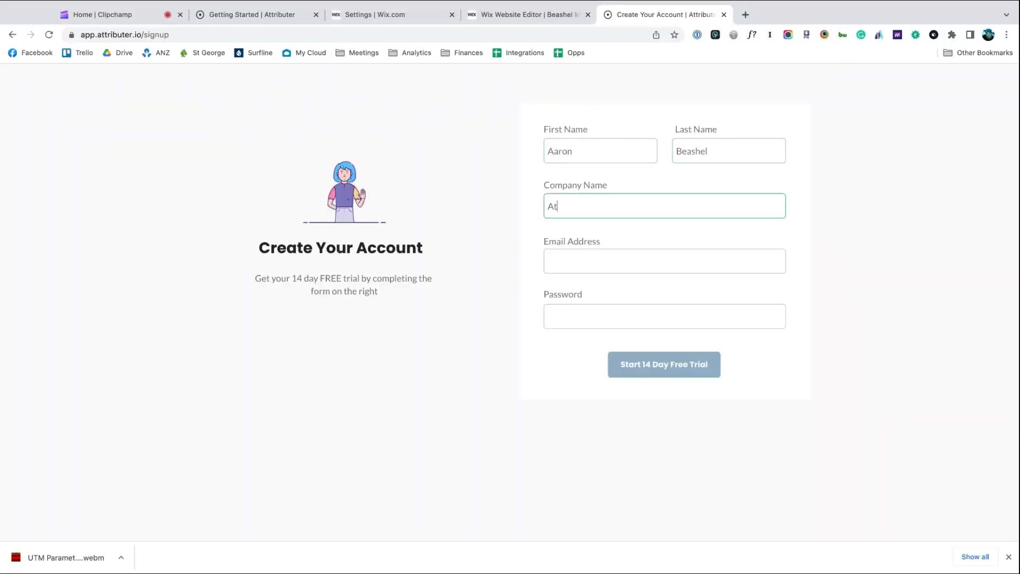
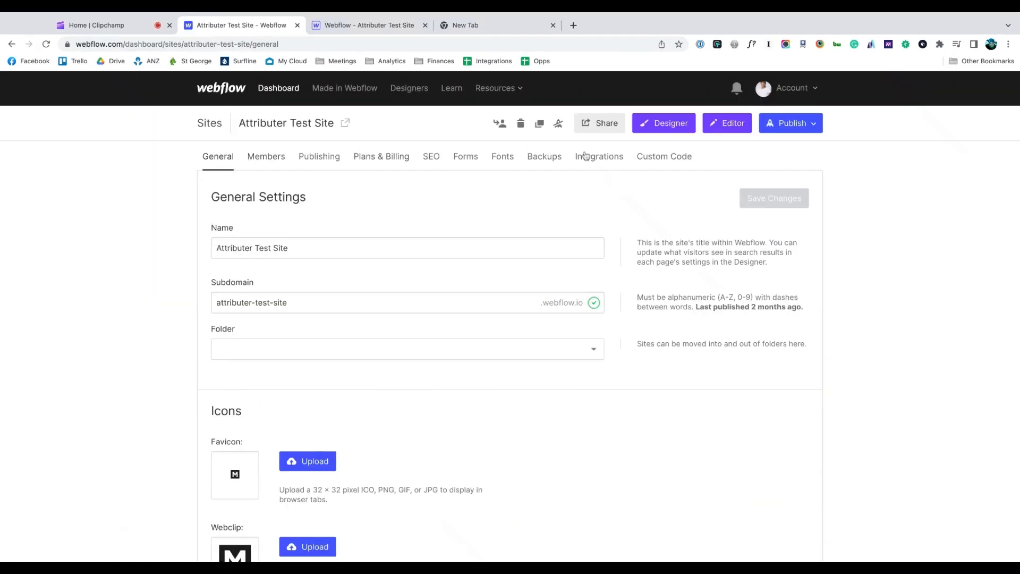
{"action": "left_click", "coordinate": [664, 156]}
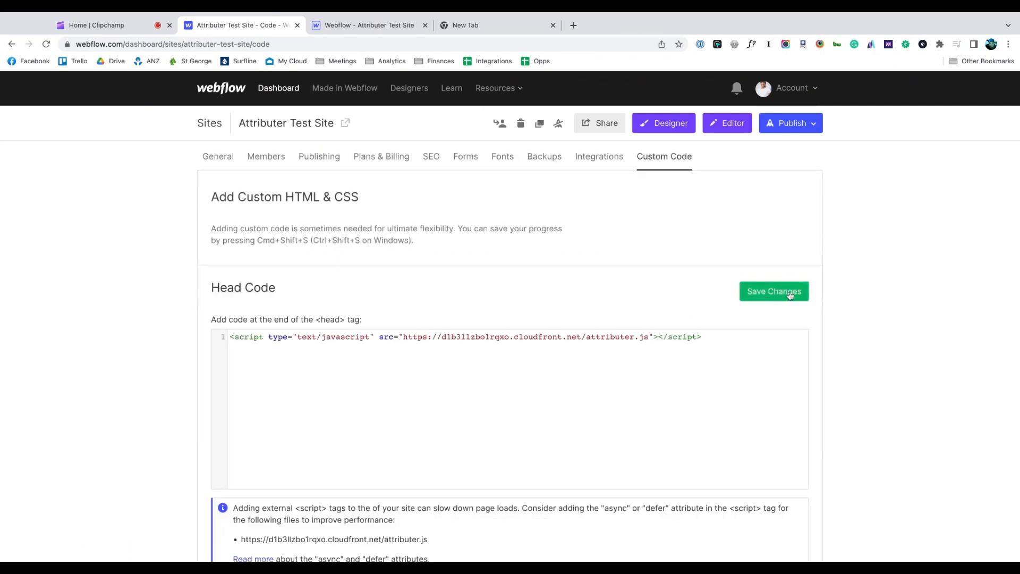
{"action": "left_click", "coordinate": [808, 14]}
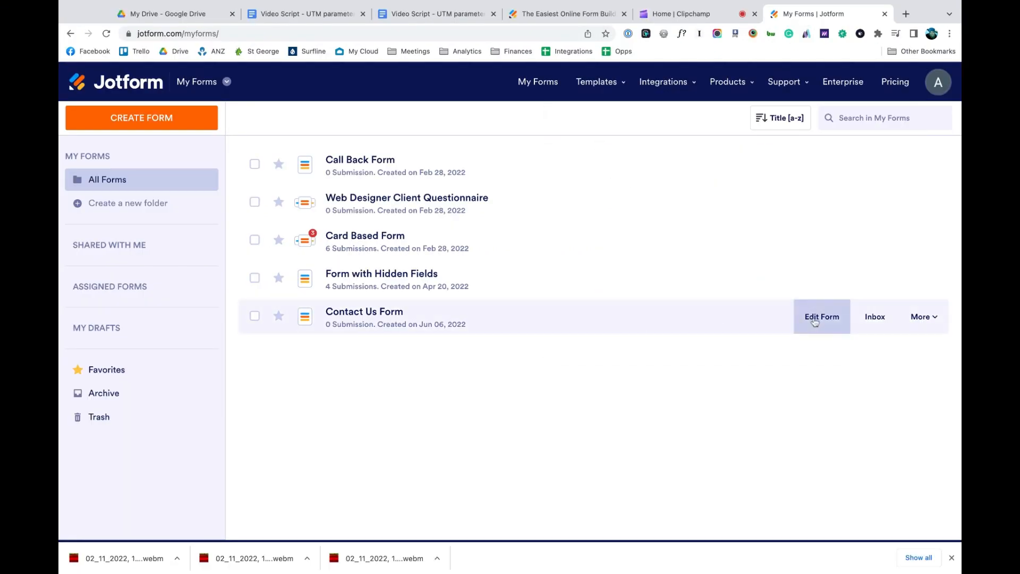
- Open the Contact Us Form in the builder and add blank Short Text questions below Company
{"action": "left_click", "coordinate": [821, 316]}
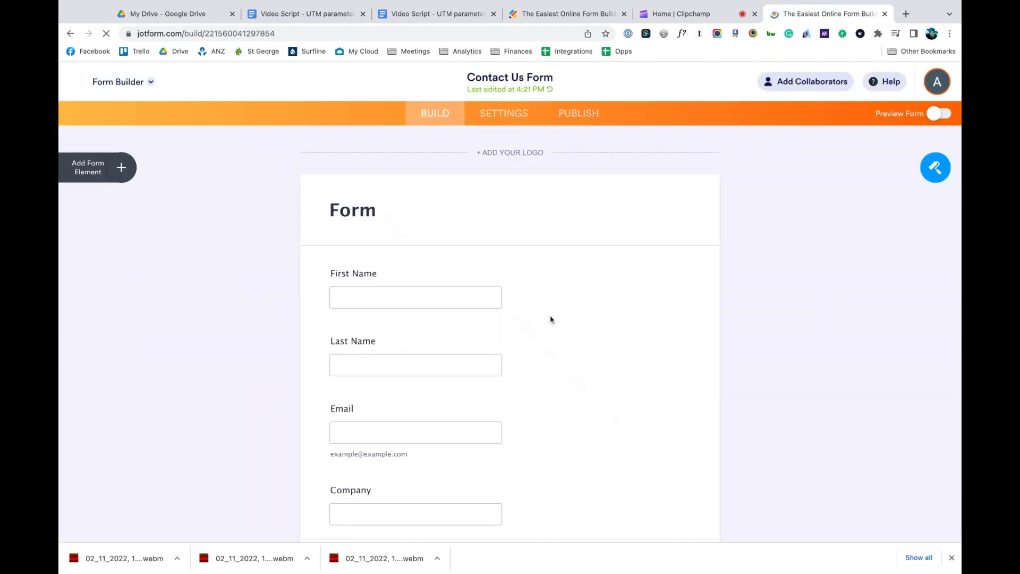
{"action": "left_click", "coordinate": [87, 167]}
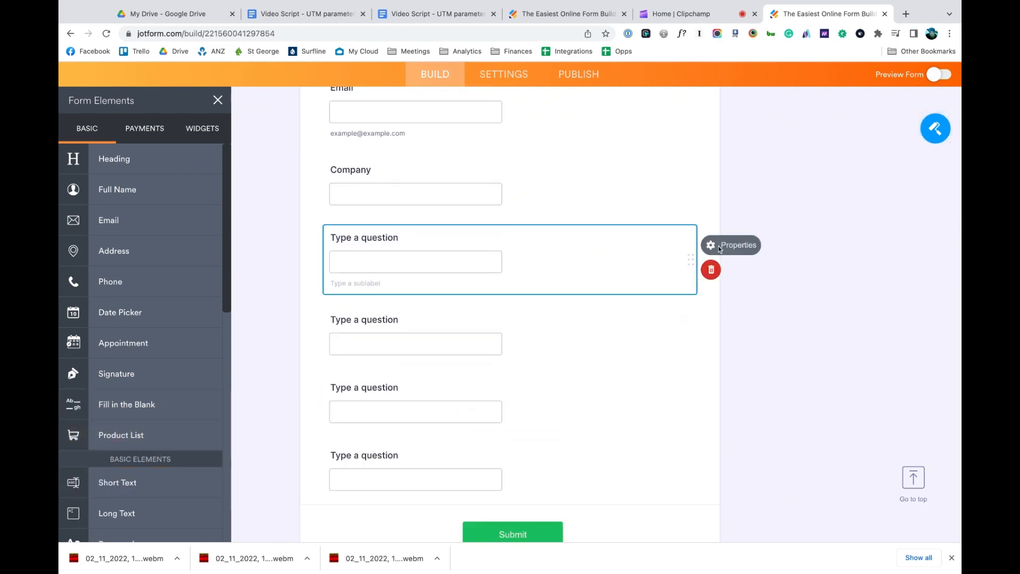
- Hide the first blank question and give it the default value [channel]
{"action": "left_click", "coordinate": [731, 246]}
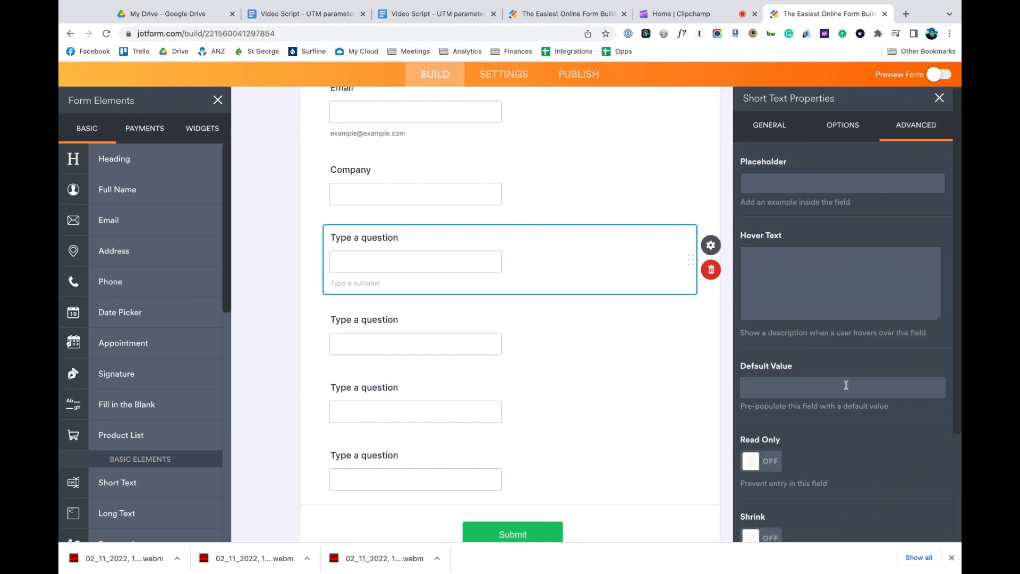
{"action": "left_click", "coordinate": [760, 517]}
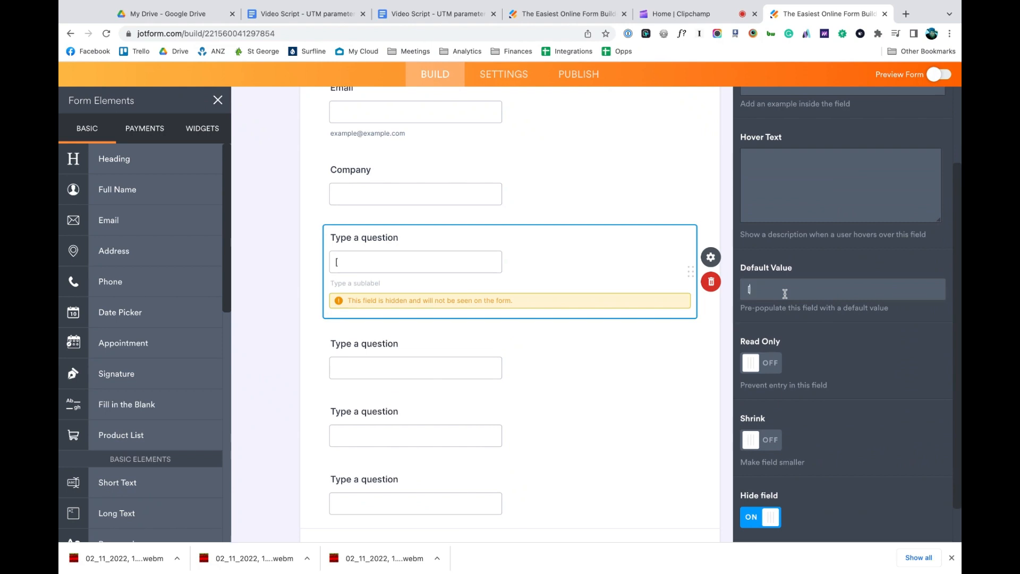
{"action": "type", "text": "channel]"}
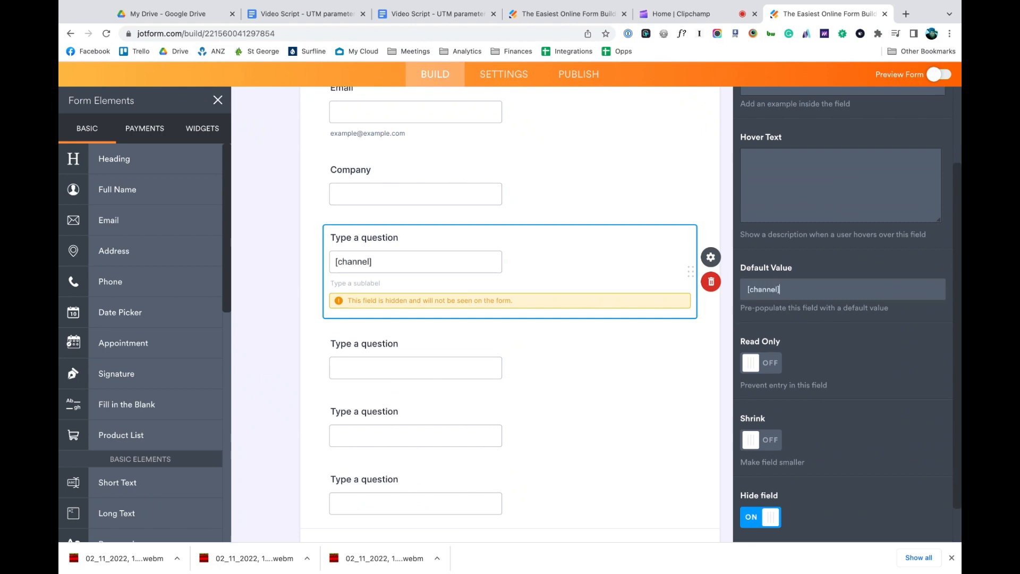
- View the submissions table showing captured channel, drilldown and landing page values
{"action": "left_click", "coordinate": [241, 25]}
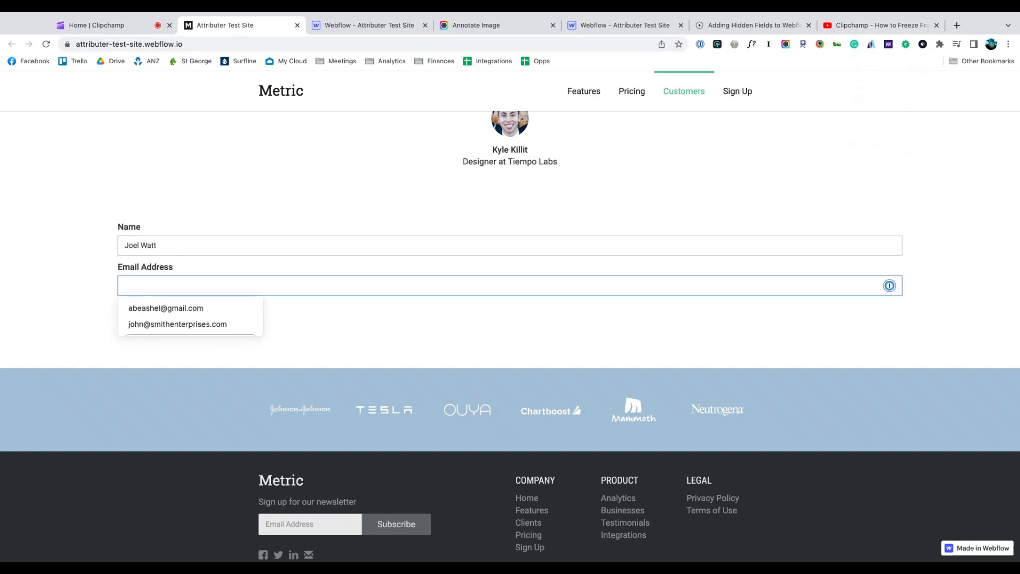
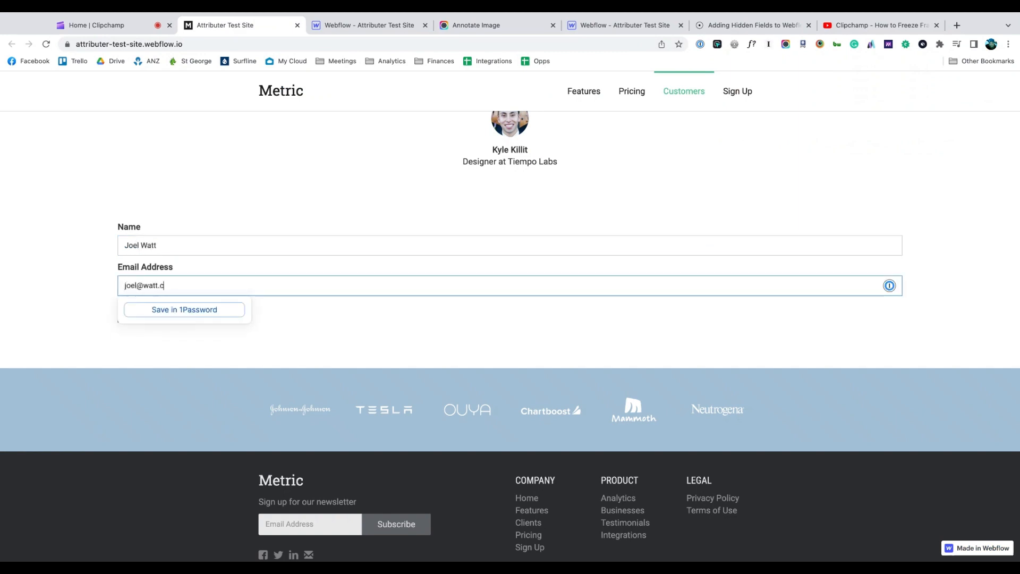
{"action": "left_click", "coordinate": [608, 25]}
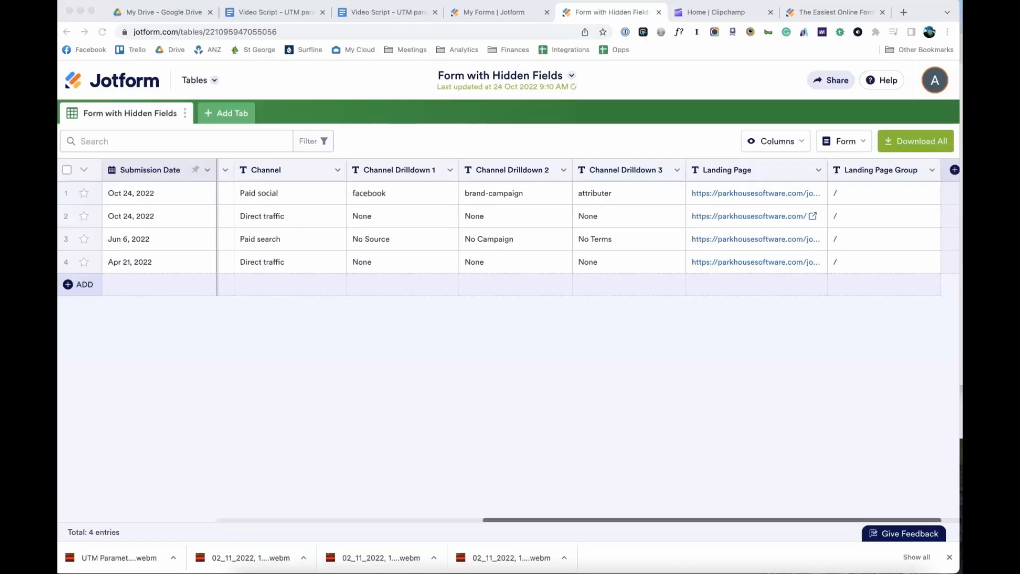